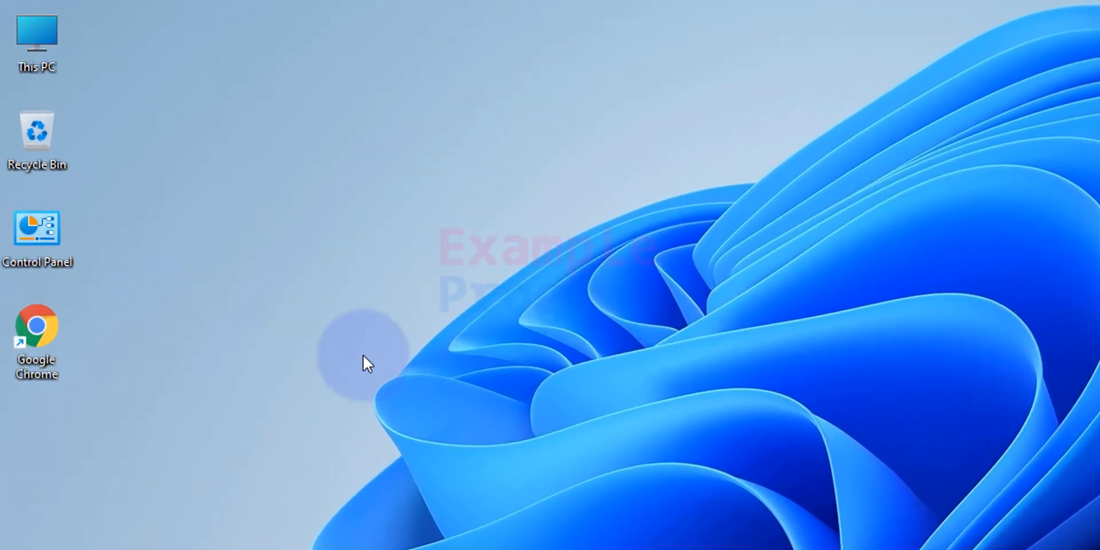
{"action": "mouse_move", "coordinate": [36, 337]}
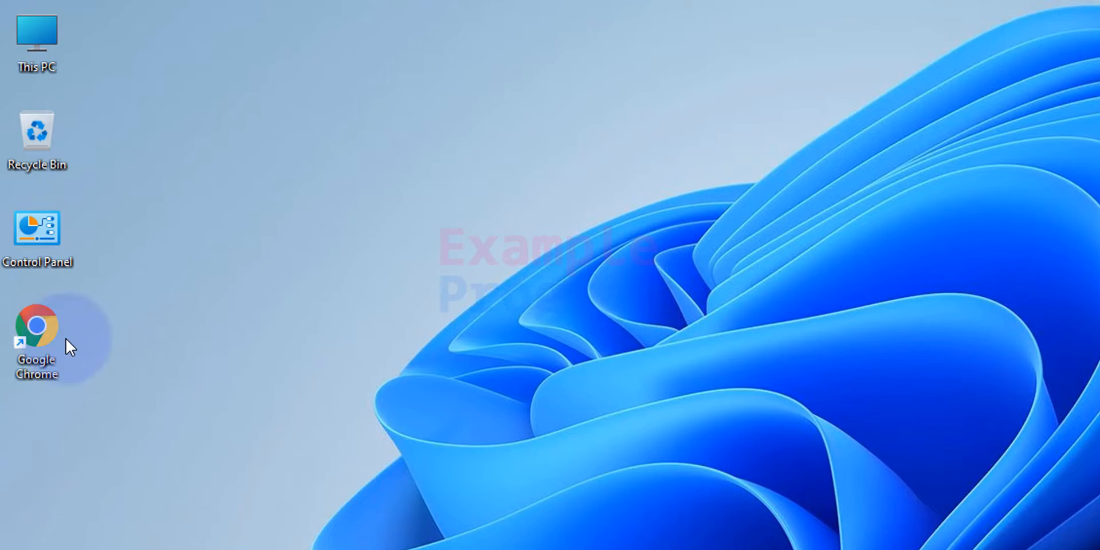
Launch Google Chrome from its desktop shortcut.
{"action": "double_click", "coordinate": [37, 328]}
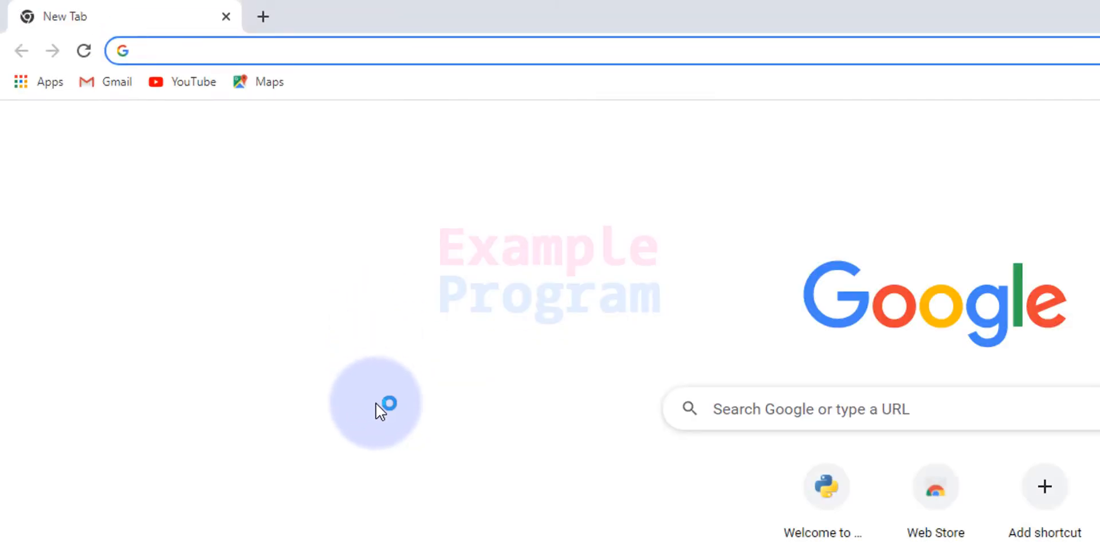
Navigate to python.org from the address bar.
{"action": "type", "text": "python.org"}
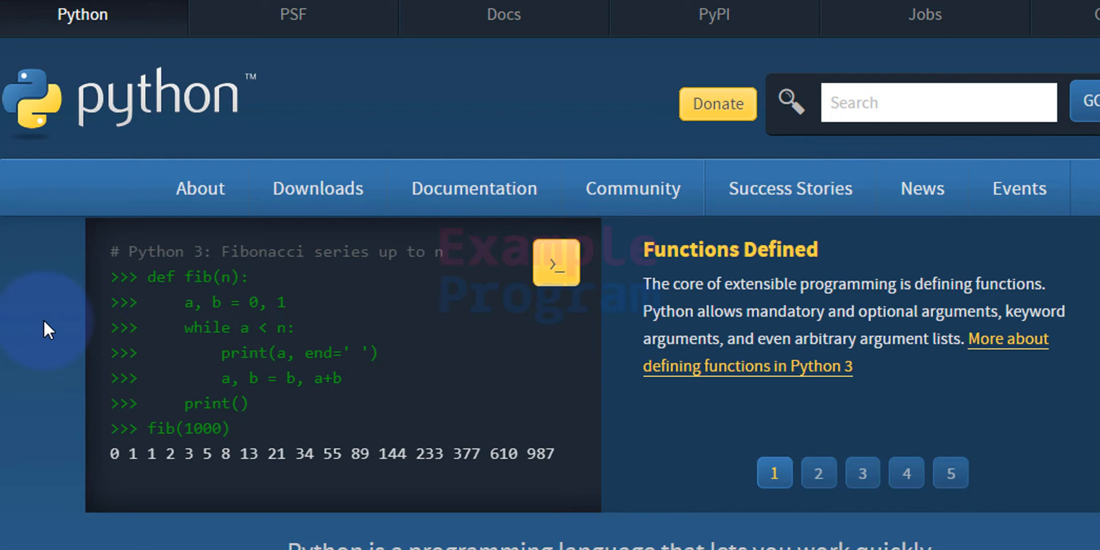
Download the Python 3.10.0 Windows installer and reveal it in the Downloads folder.
{"action": "left_click", "coordinate": [317, 188]}
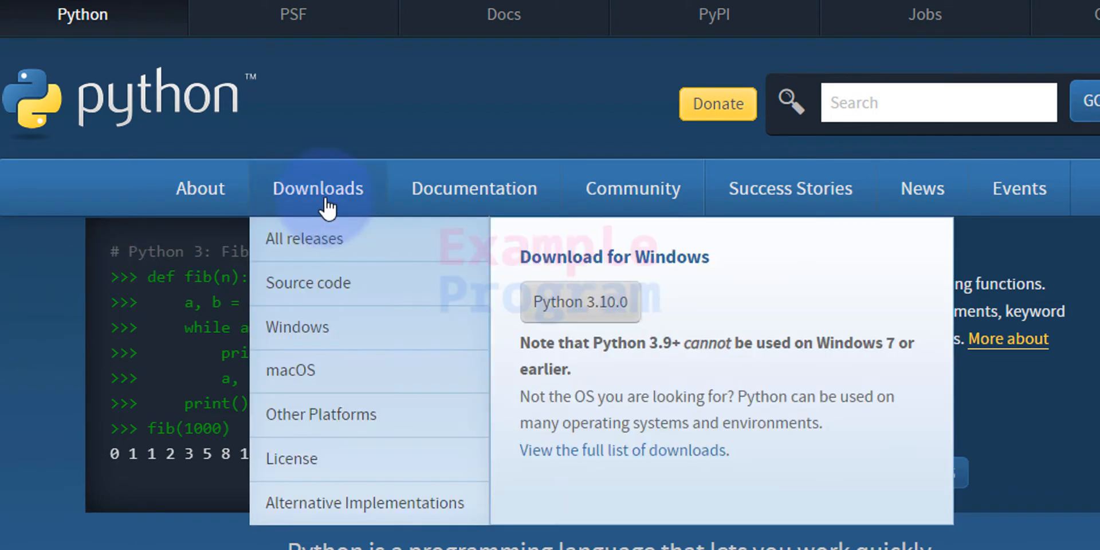
{"action": "mouse_move", "coordinate": [359, 198]}
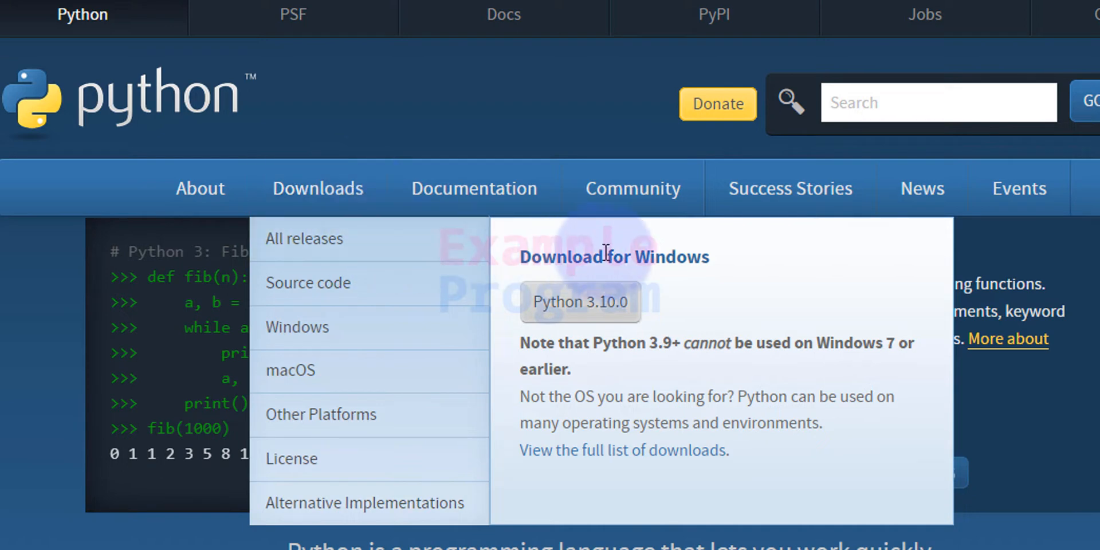
{"action": "mouse_move", "coordinate": [750, 324]}
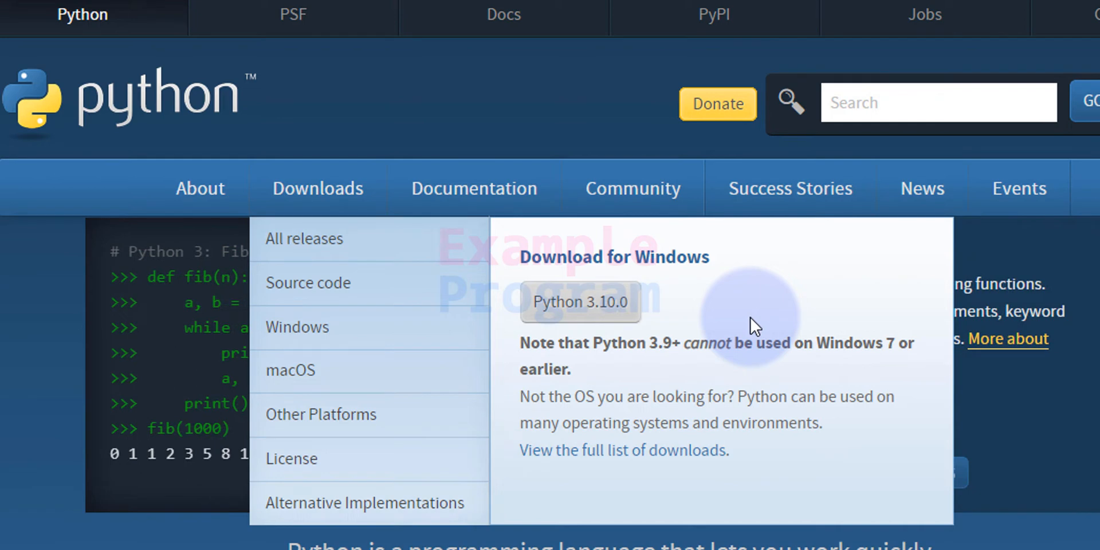
{"action": "mouse_move", "coordinate": [691, 333]}
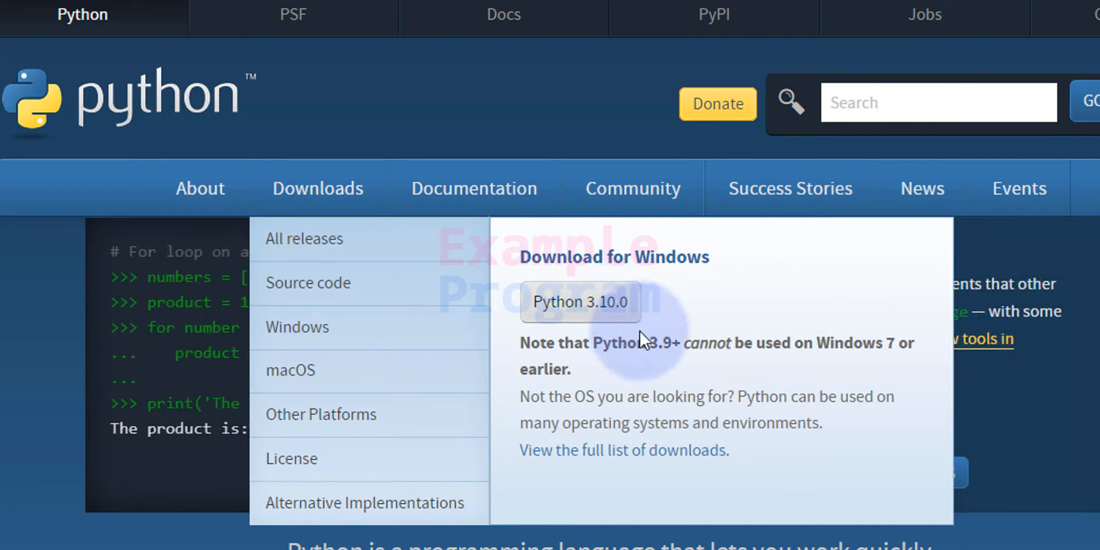
{"action": "left_click", "coordinate": [579, 301]}
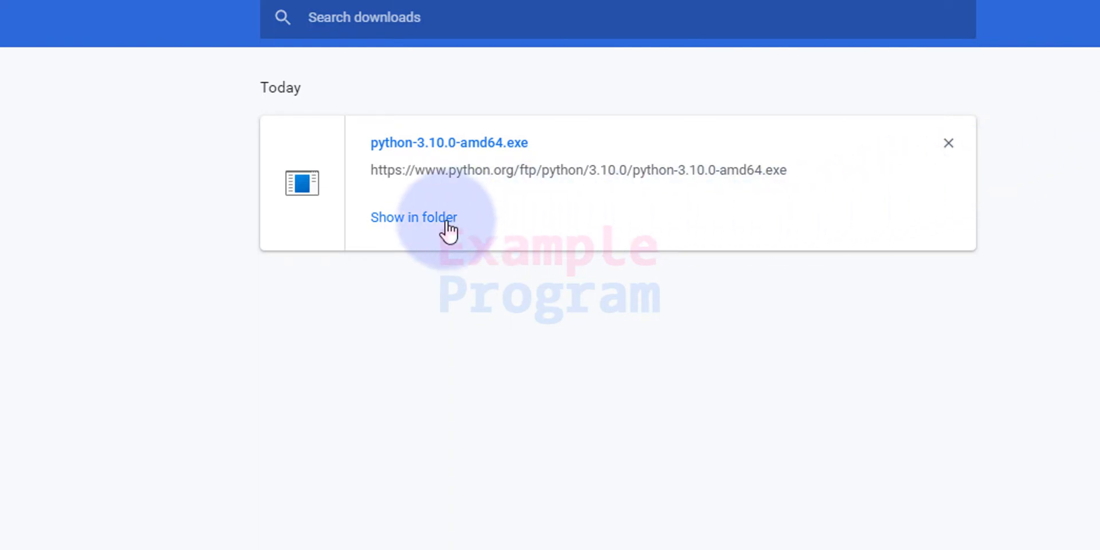
{"action": "left_click", "coordinate": [413, 216]}
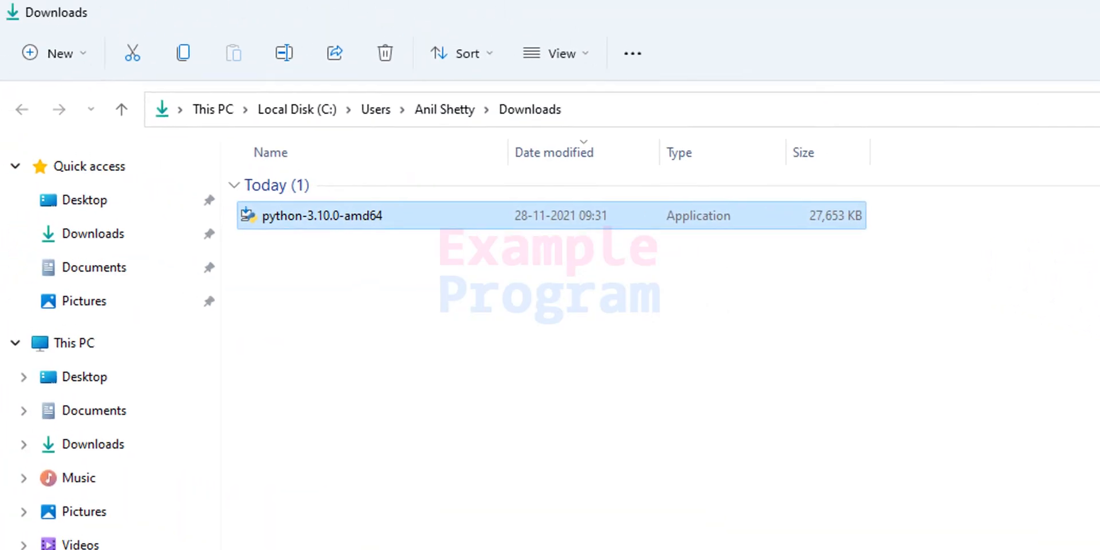
Switch the Downloads folder view to large icons.
{"action": "left_click", "coordinate": [561, 52]}
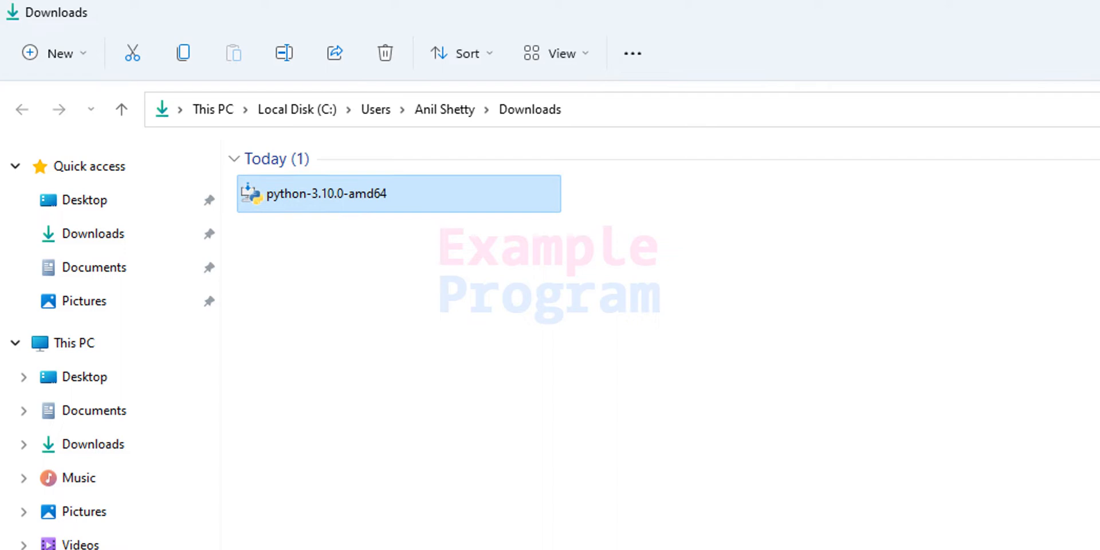
{"action": "left_click", "coordinate": [557, 53]}
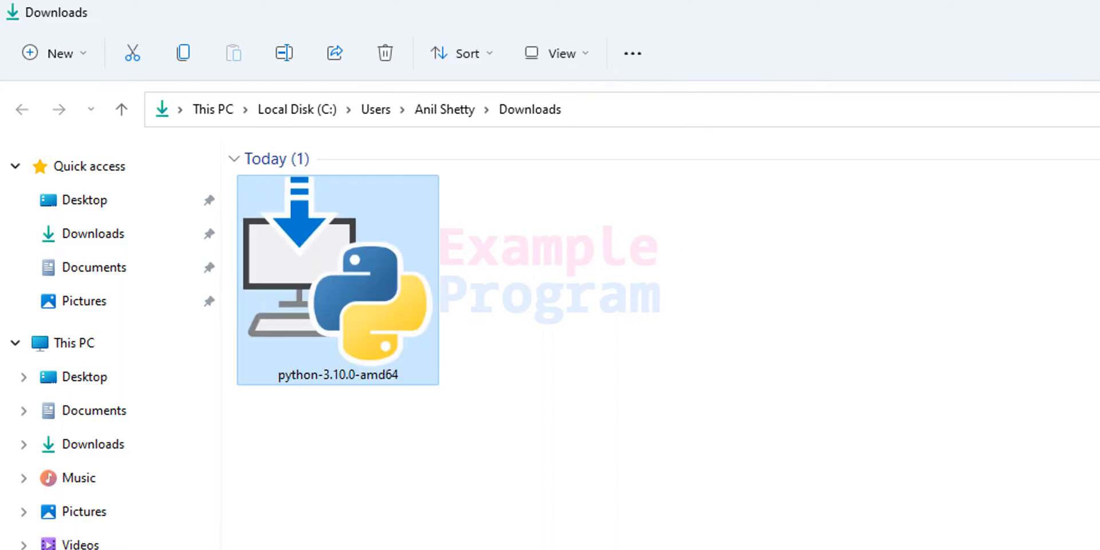
{"action": "mouse_move", "coordinate": [282, 245]}
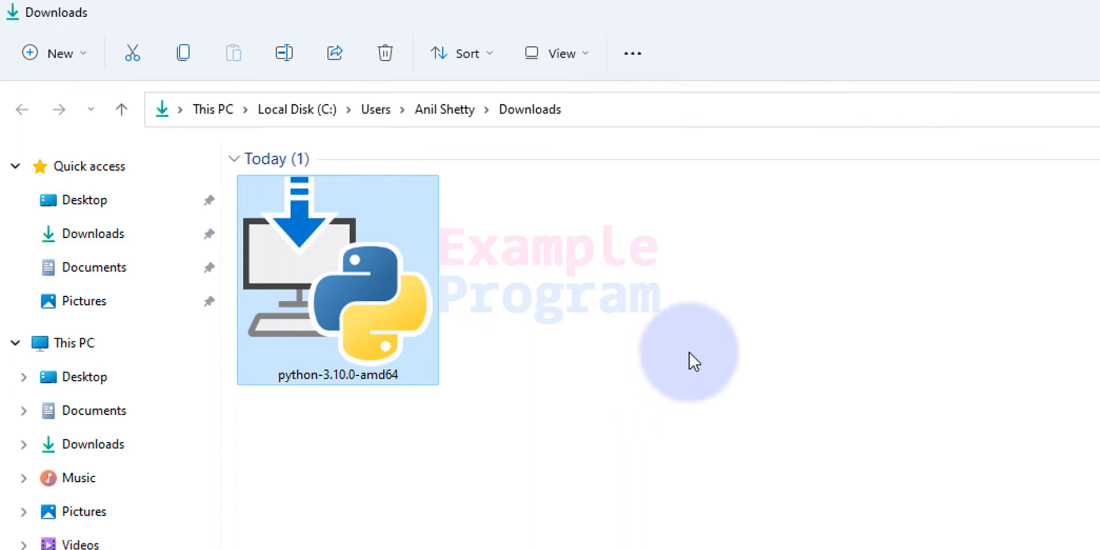
{"action": "mouse_move", "coordinate": [599, 323]}
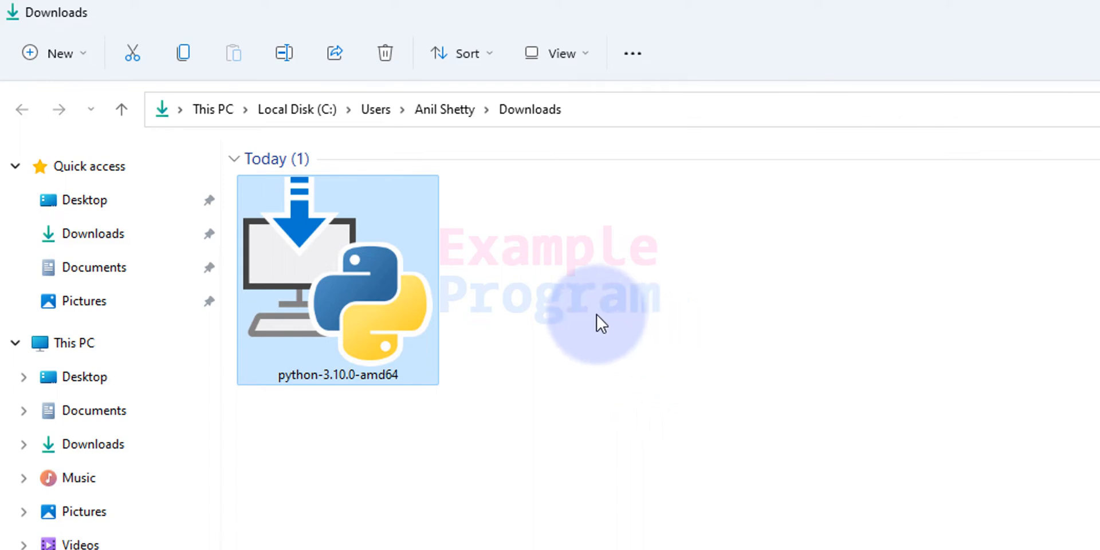
{"action": "mouse_move", "coordinate": [421, 336]}
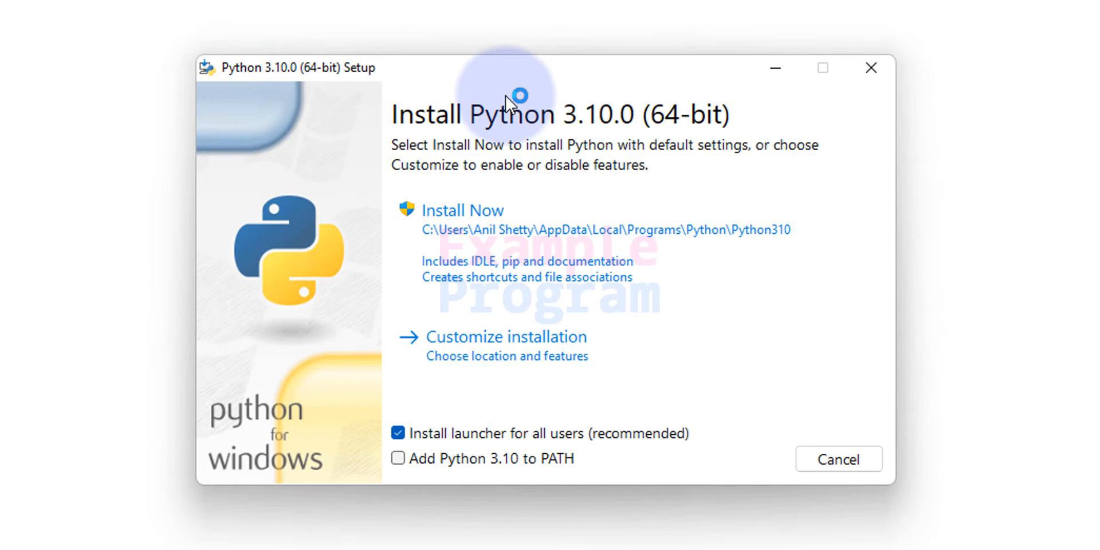
{"action": "mouse_move", "coordinate": [572, 185]}
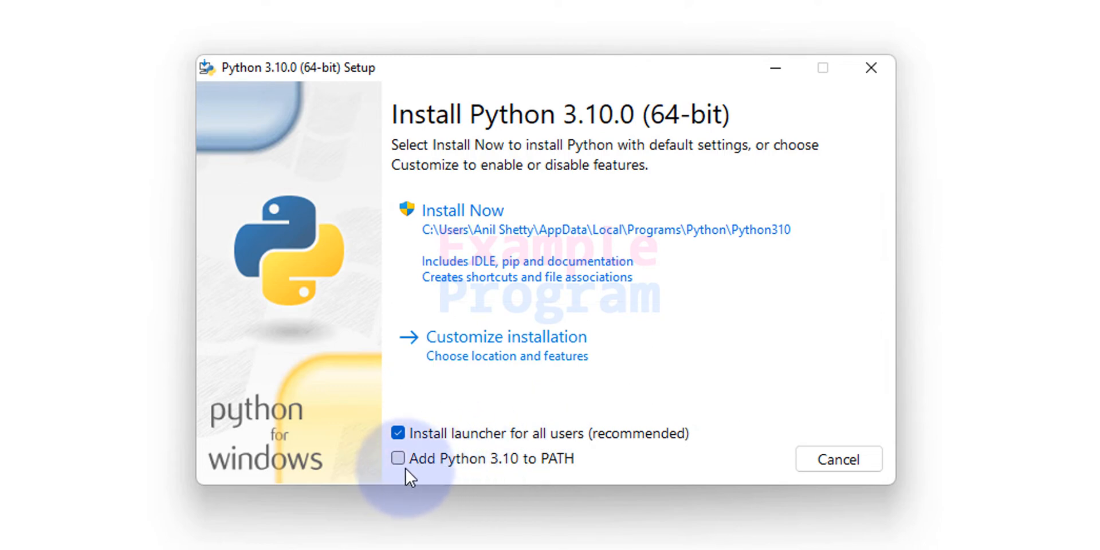
{"action": "mouse_move", "coordinate": [496, 480]}
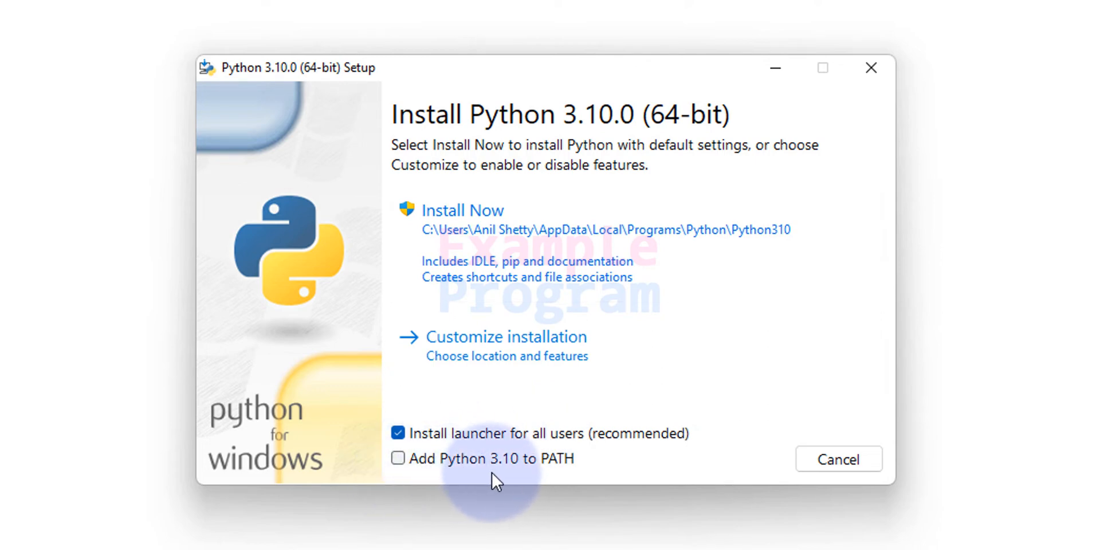
{"action": "mouse_move", "coordinate": [504, 480]}
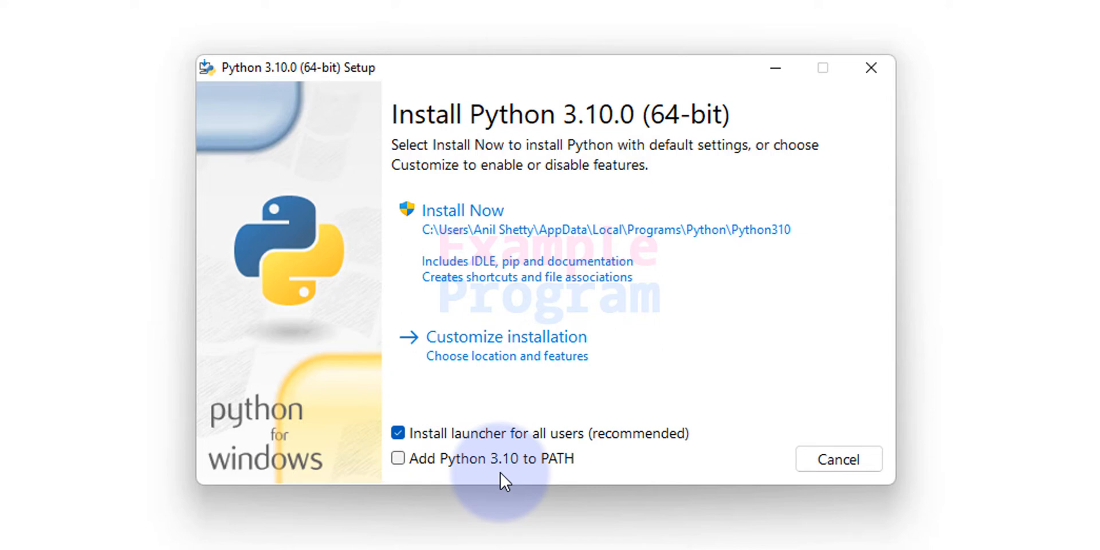
{"action": "mouse_move", "coordinate": [559, 483]}
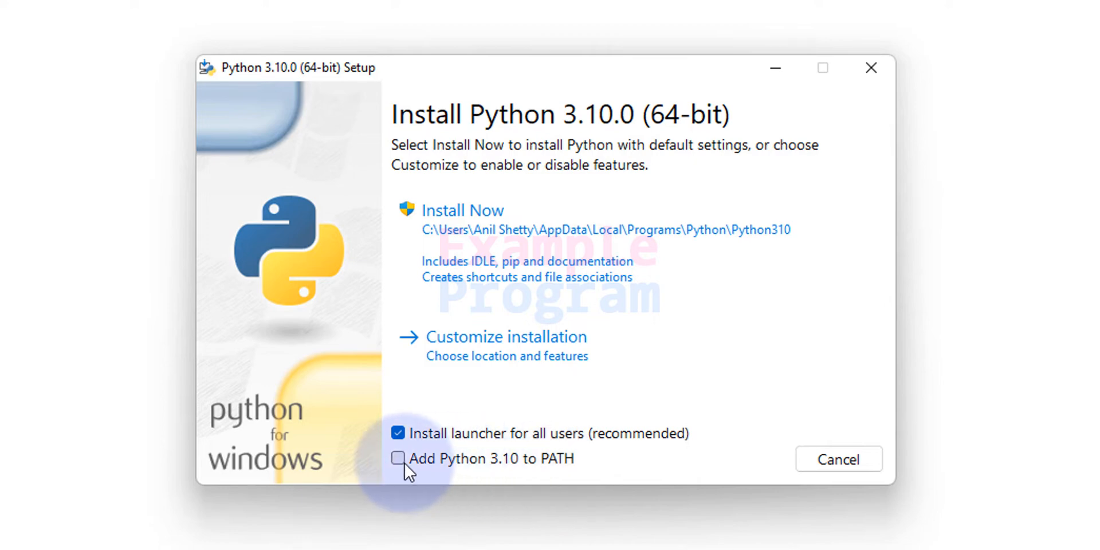
Enable 'Add Python 3.10 to PATH' and start the default Install Now.
{"action": "left_click", "coordinate": [397, 459]}
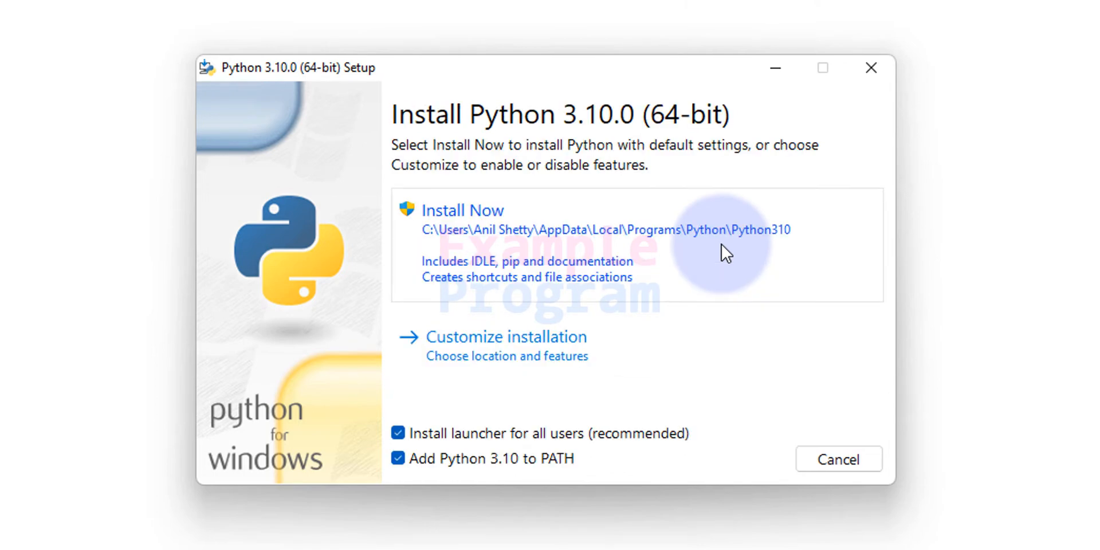
{"action": "left_click", "coordinate": [462, 210]}
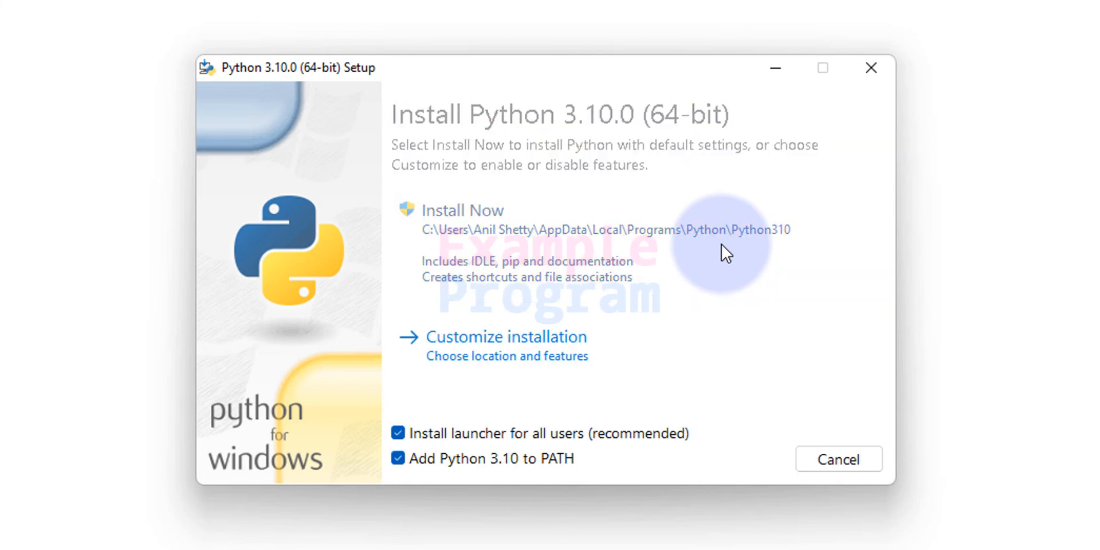
Approve the installation prompt so setup runs to 'Setup was successful'.
{"action": "left_click", "coordinate": [462, 209]}
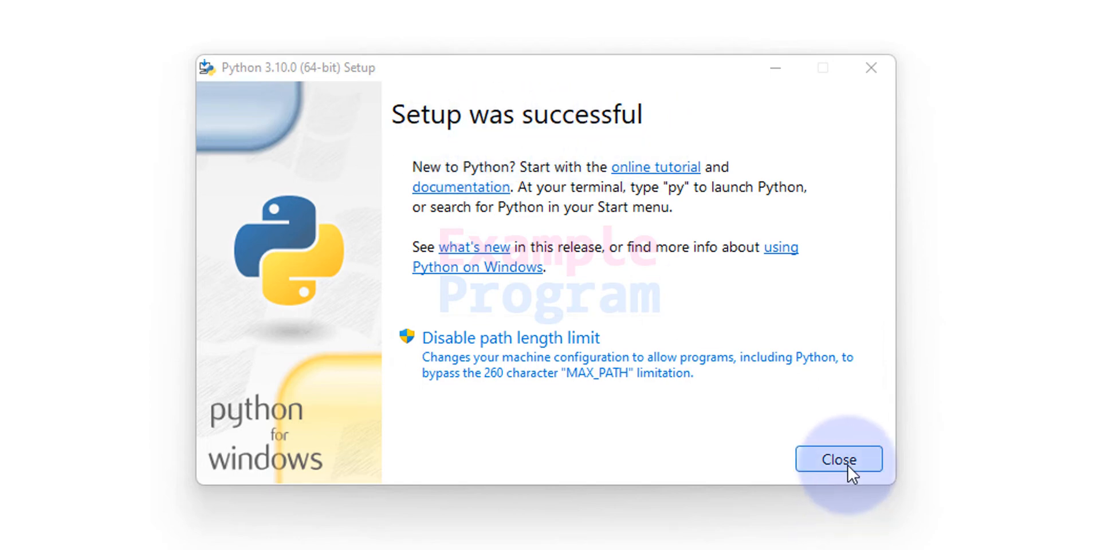
Close the finished installer and begin launching Command Prompt.
{"action": "left_click", "coordinate": [837, 458]}
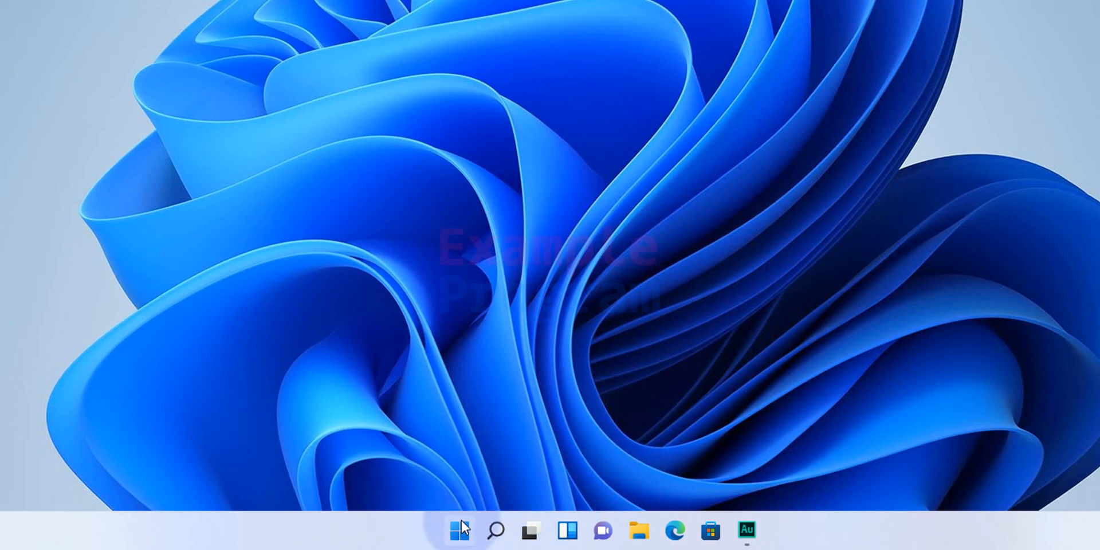
{"action": "left_click", "coordinate": [458, 530]}
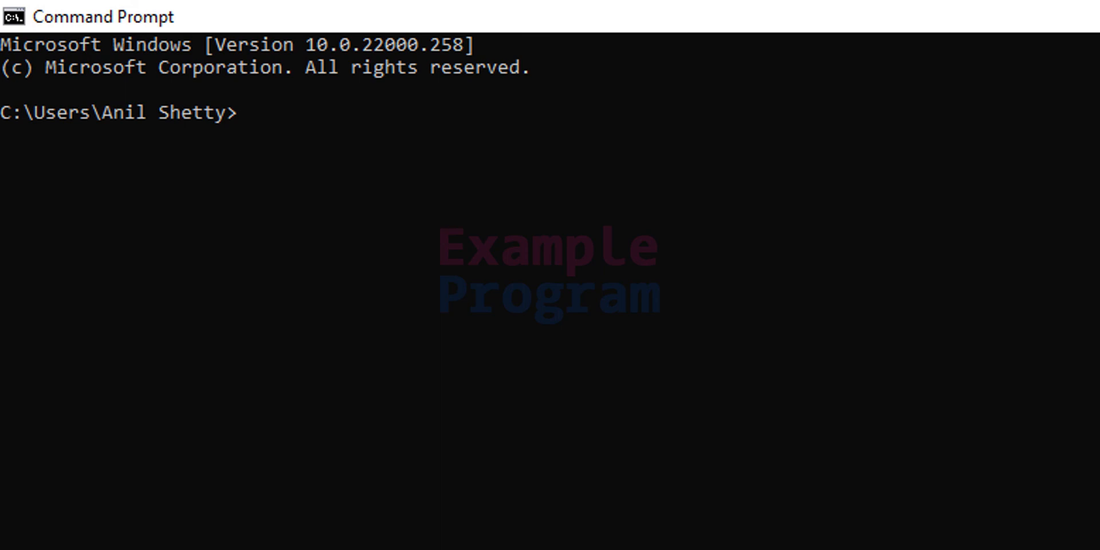
Run 'python --version' and confirm it reports Python 3.10.0.
{"action": "type", "text": "python --"}
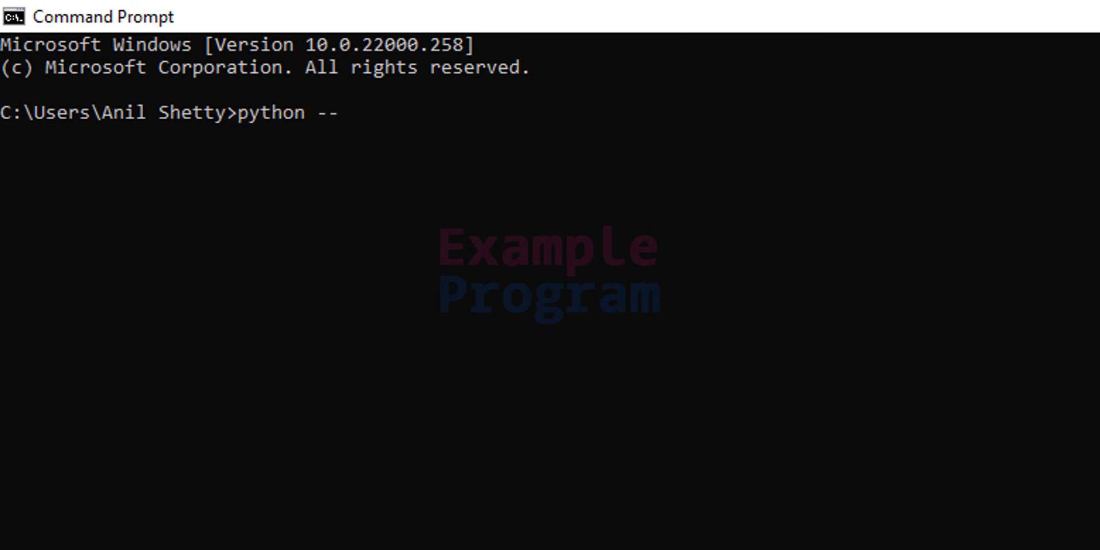
{"action": "type", "text": "version"}
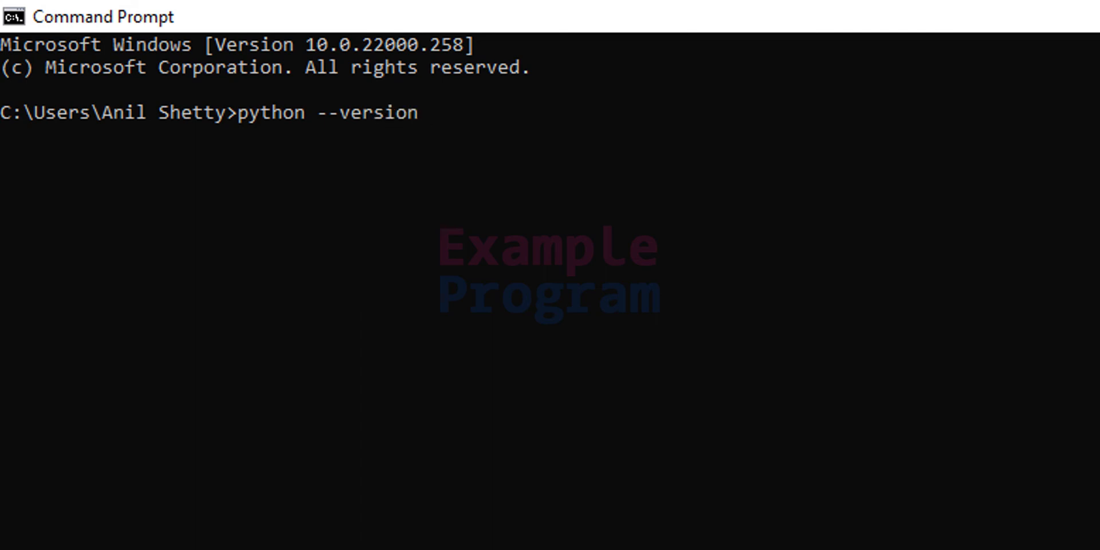
{"action": "key", "text": "enter"}
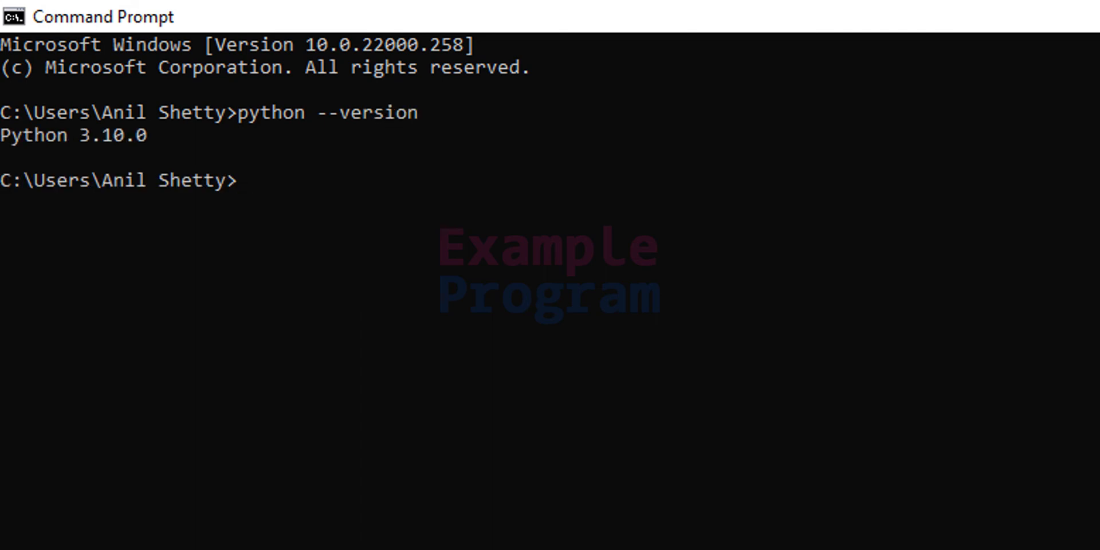